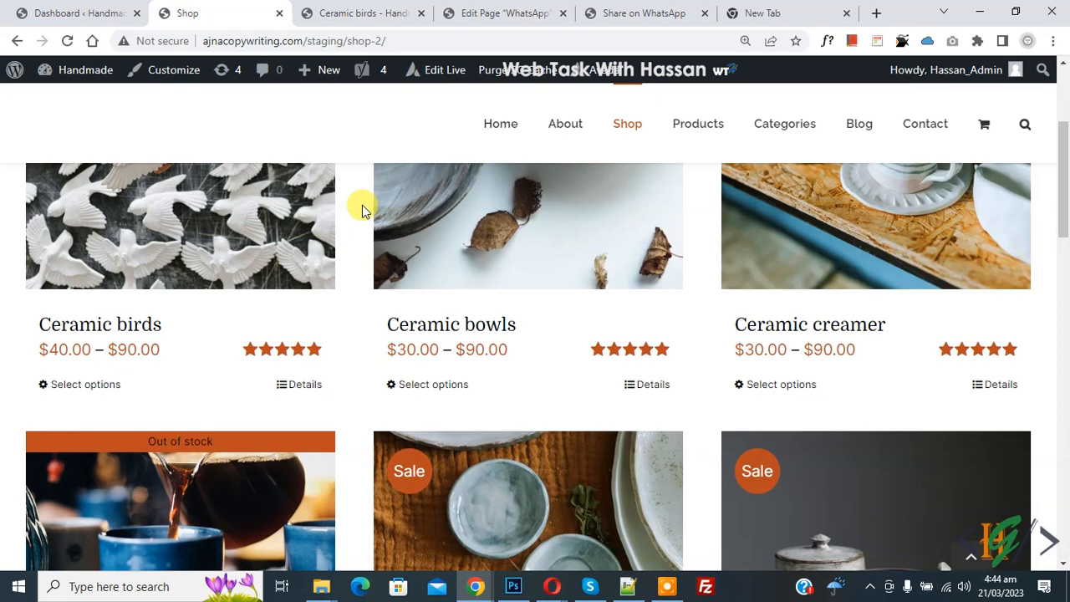
mouse_move(228, 324)
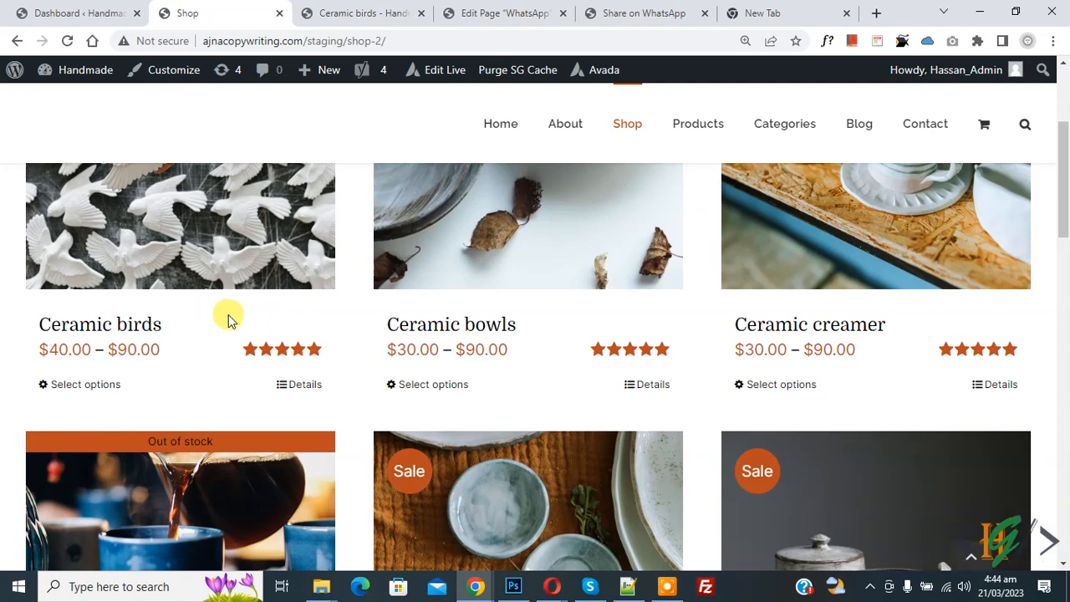
Switch to the Ceramic birds product page tab after reviewing lowercase shop titles.
click(100, 323)
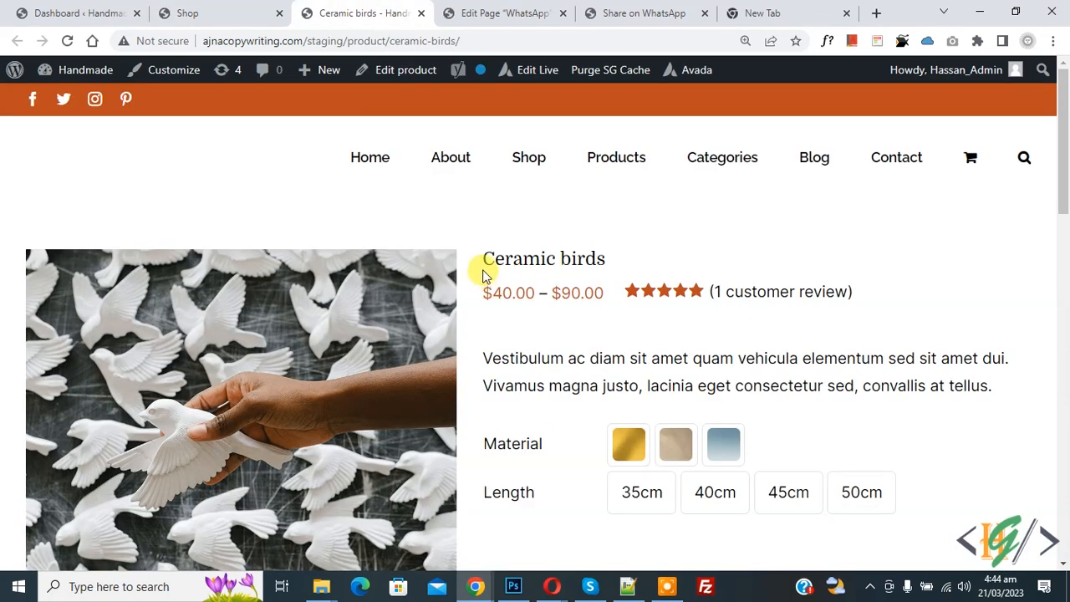
Search plugins for 'wp code' from the dashboard and confirm WPCode is active.
click(71, 12)
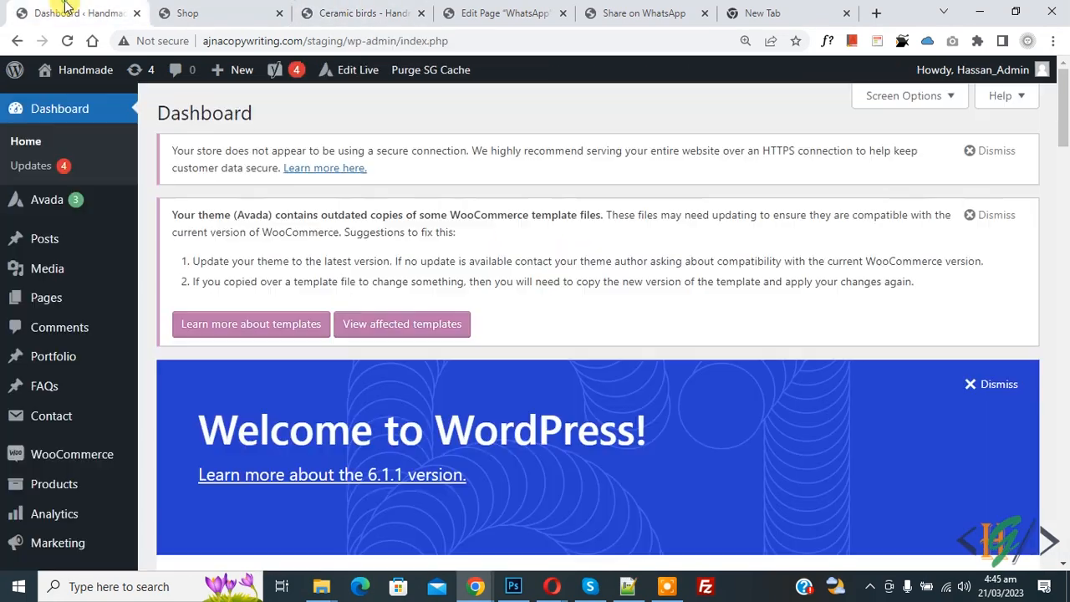
mouse_move(357, 181)
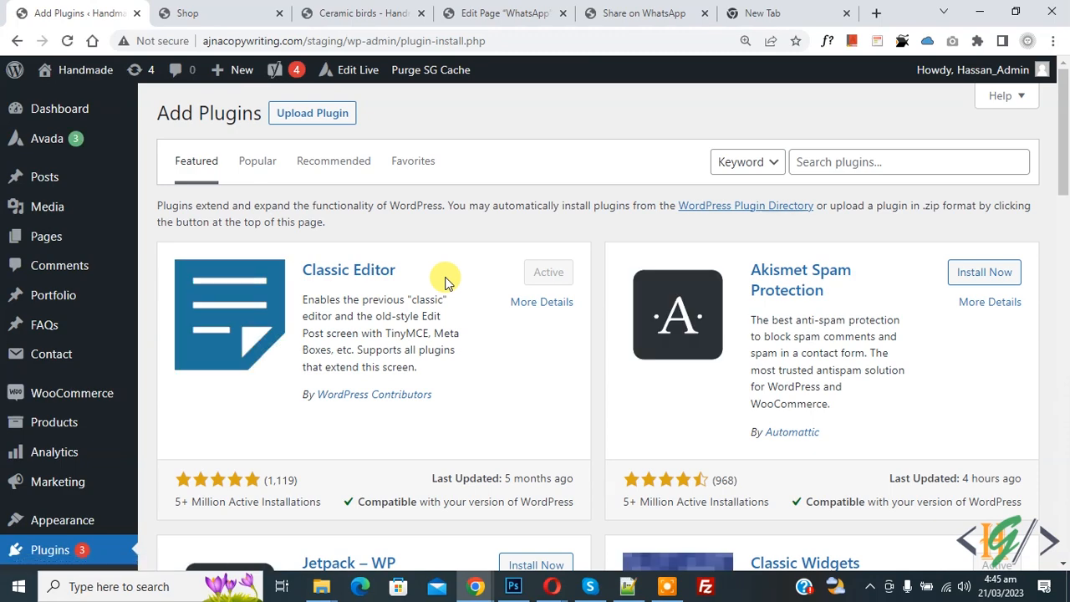
text(wp code)
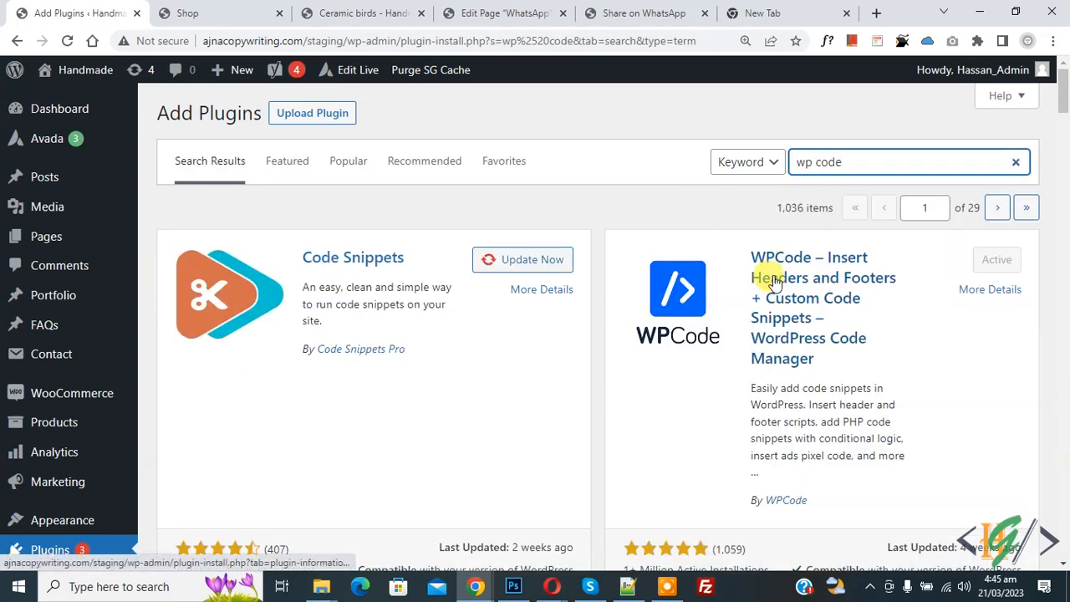
mouse_move(824, 280)
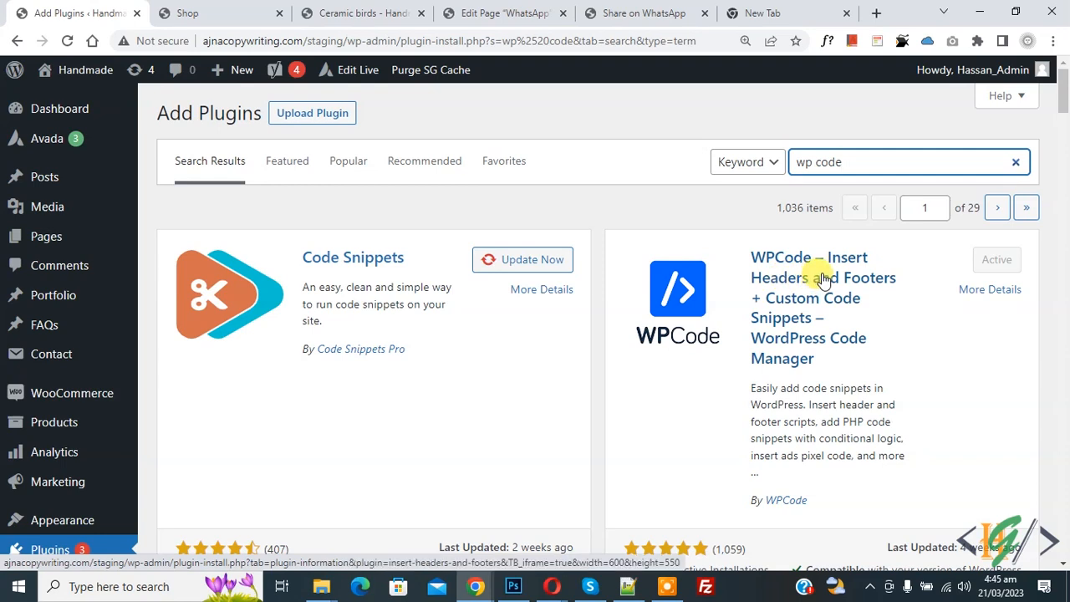
click(907, 162)
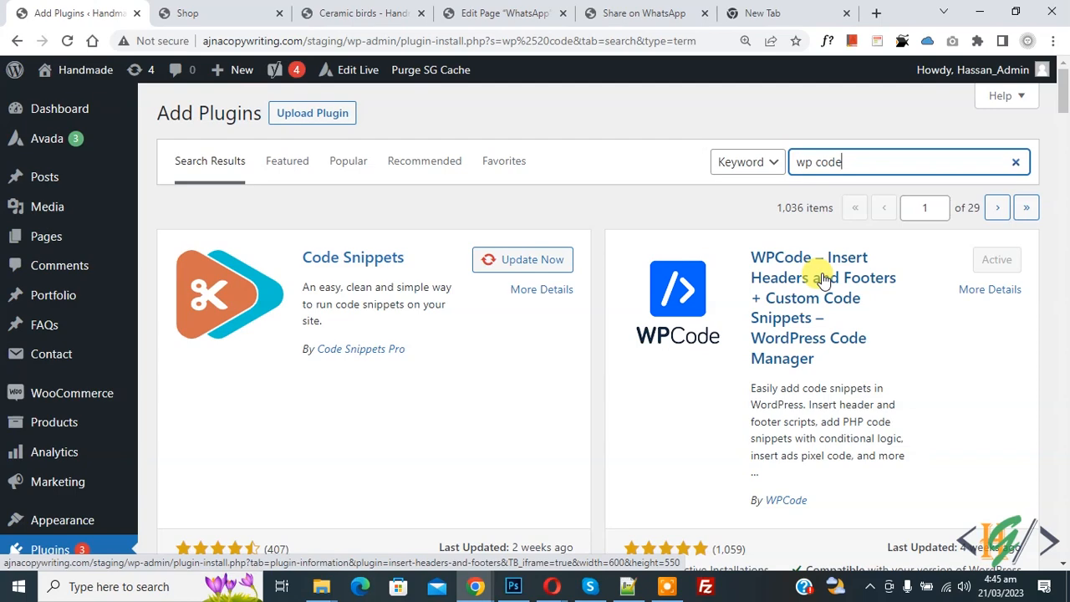
scroll(down, 3)
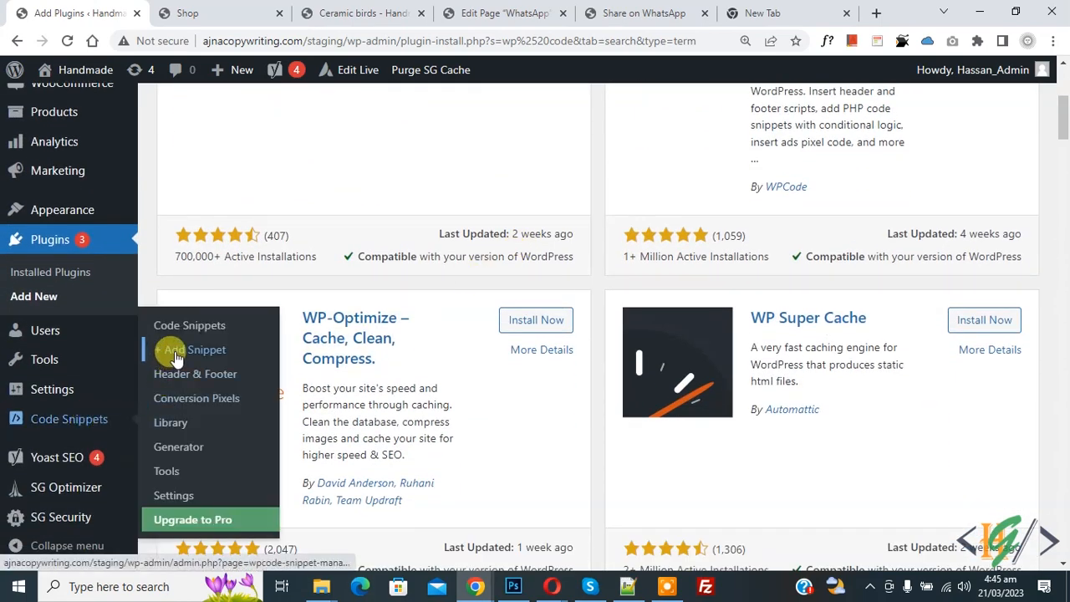
Add a blank custom code snippet with PHP Snippet as its code type.
click(193, 350)
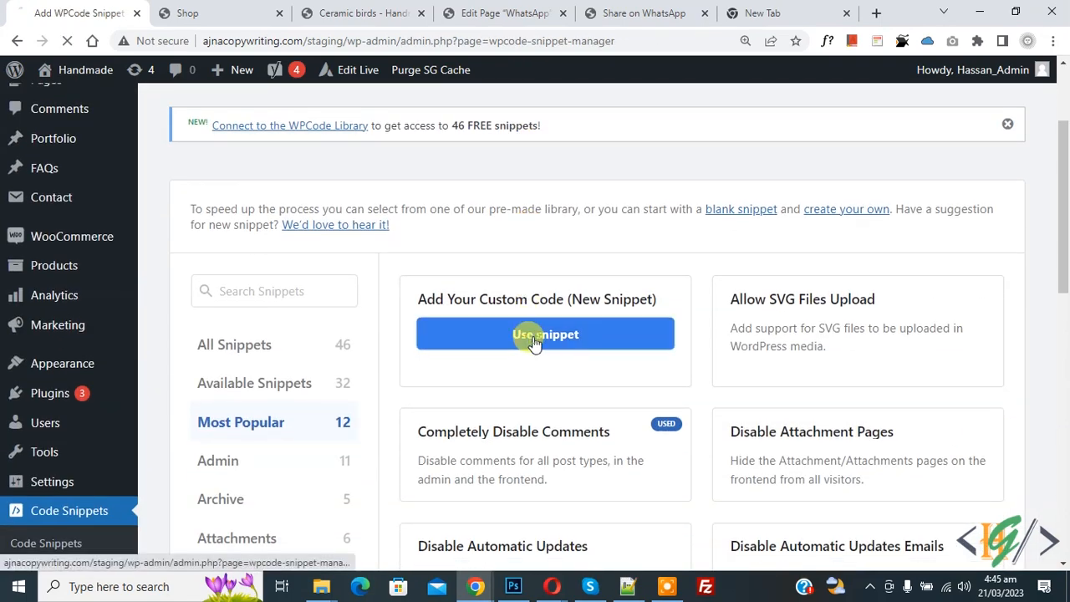
click(545, 333)
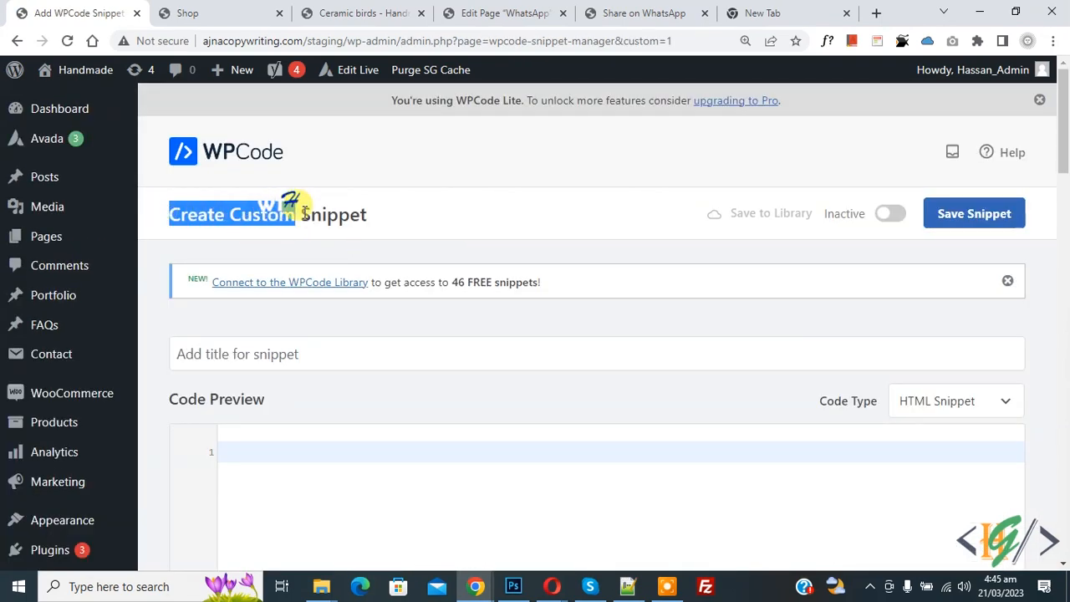
scroll(down, 3)
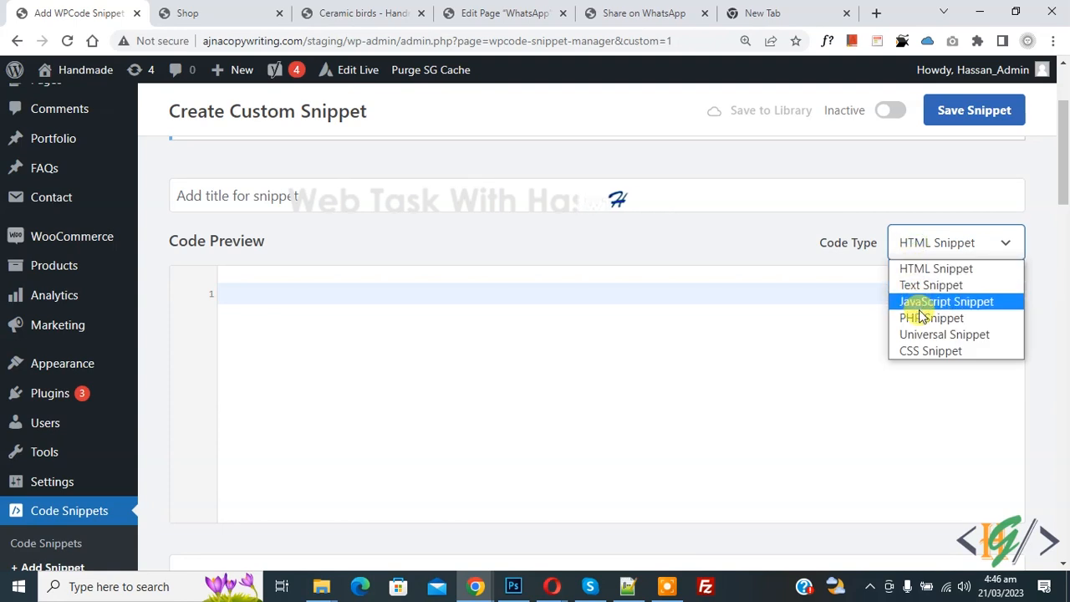
click(931, 317)
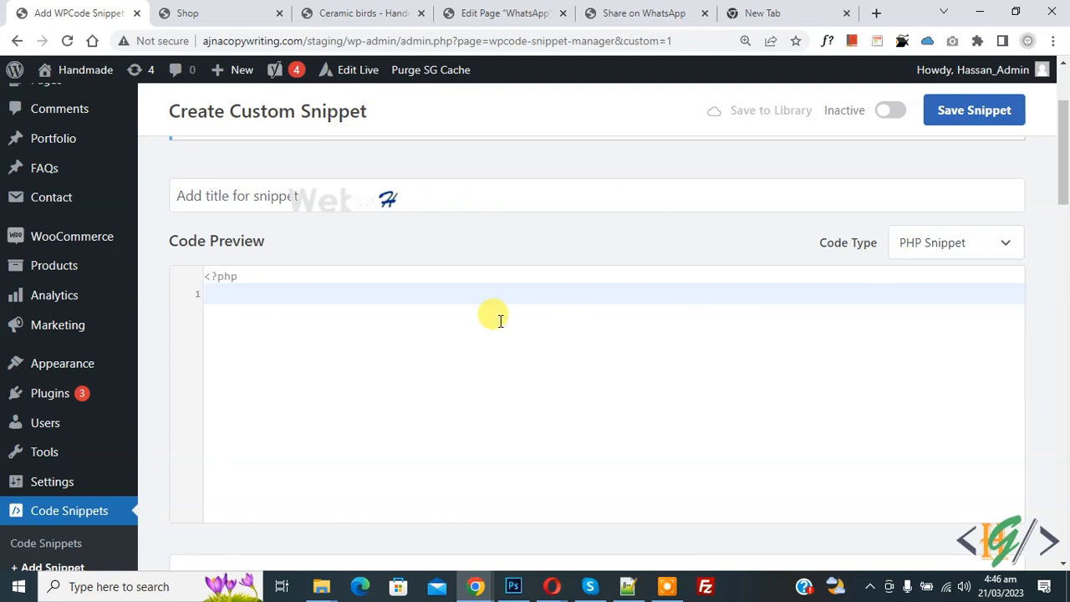
Paste the ucwords title filter, activate and save the snippet, then return to the Shop tab.
click(499, 320)
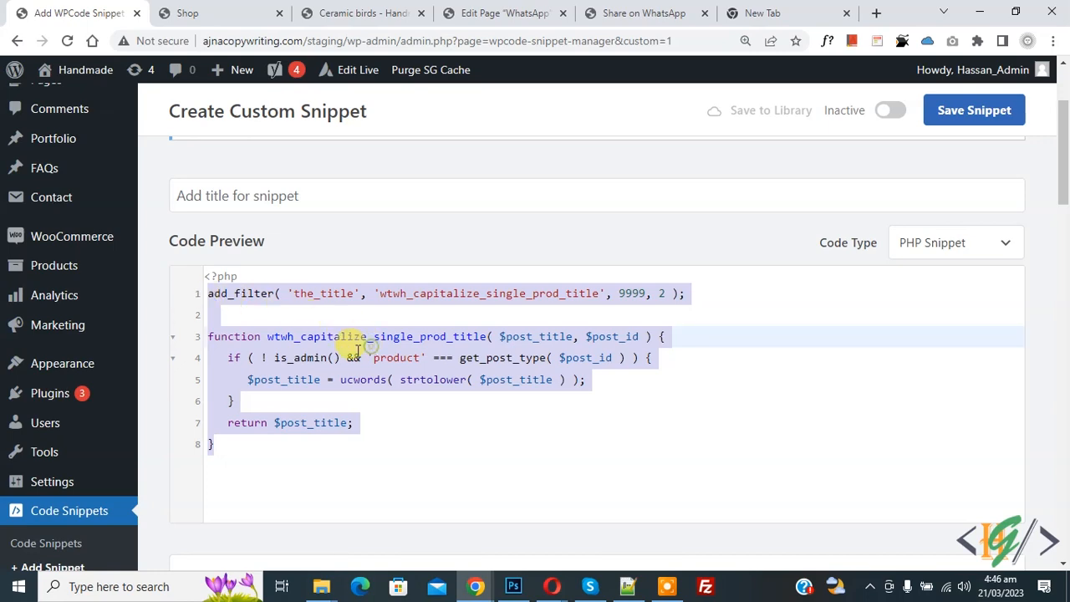
scroll(down, 3)
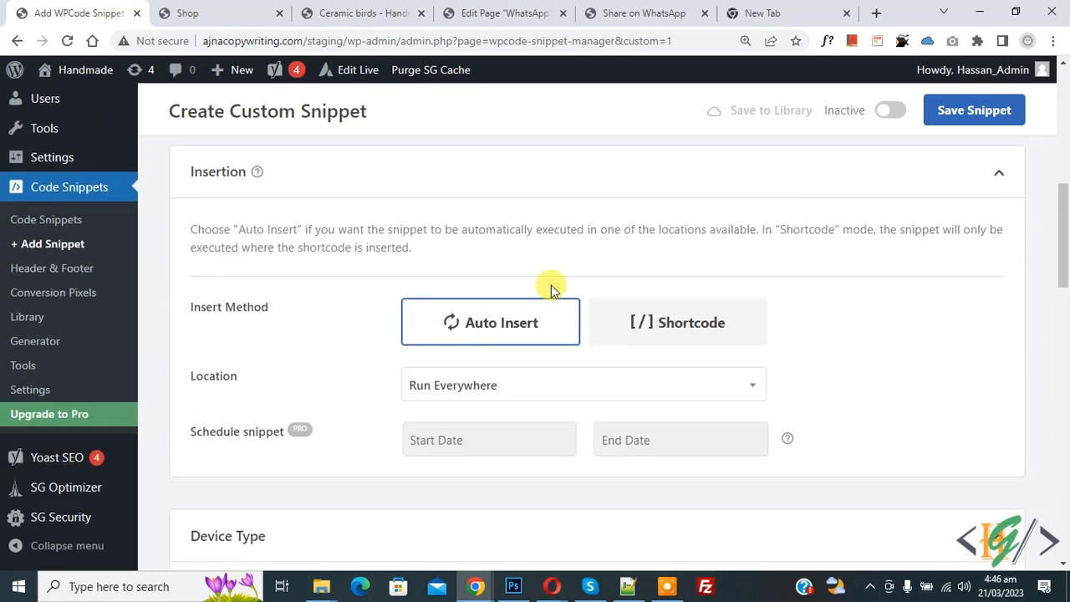
mouse_move(409, 387)
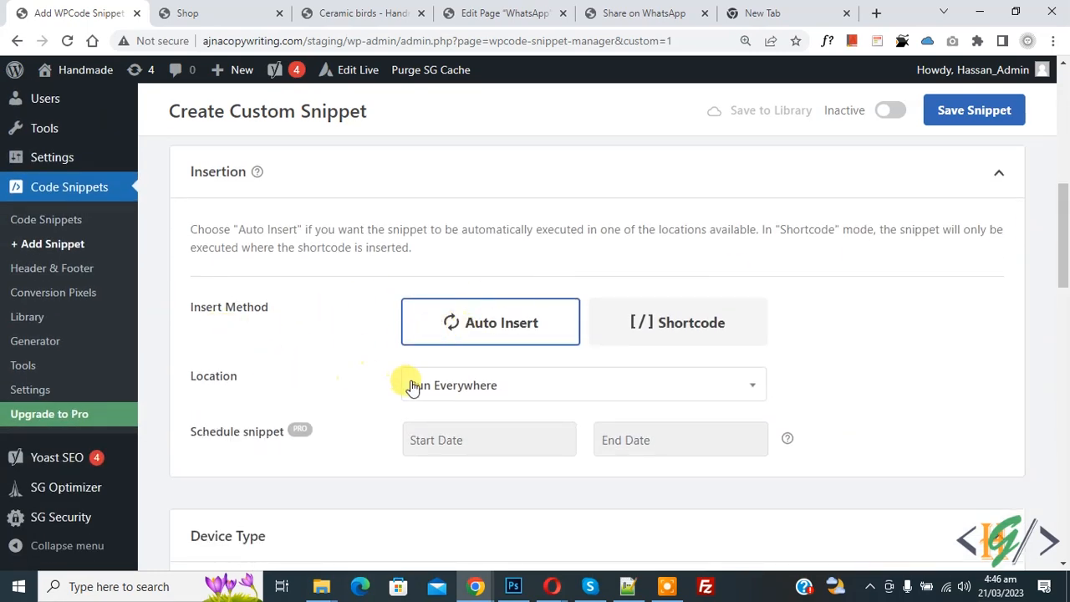
mouse_move(864, 117)
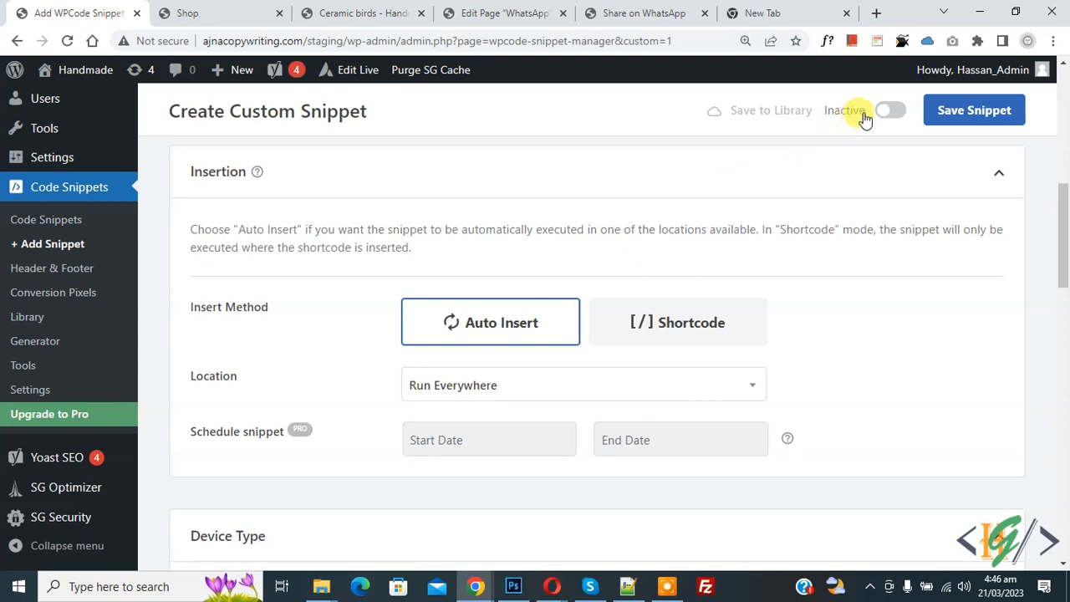
click(890, 109)
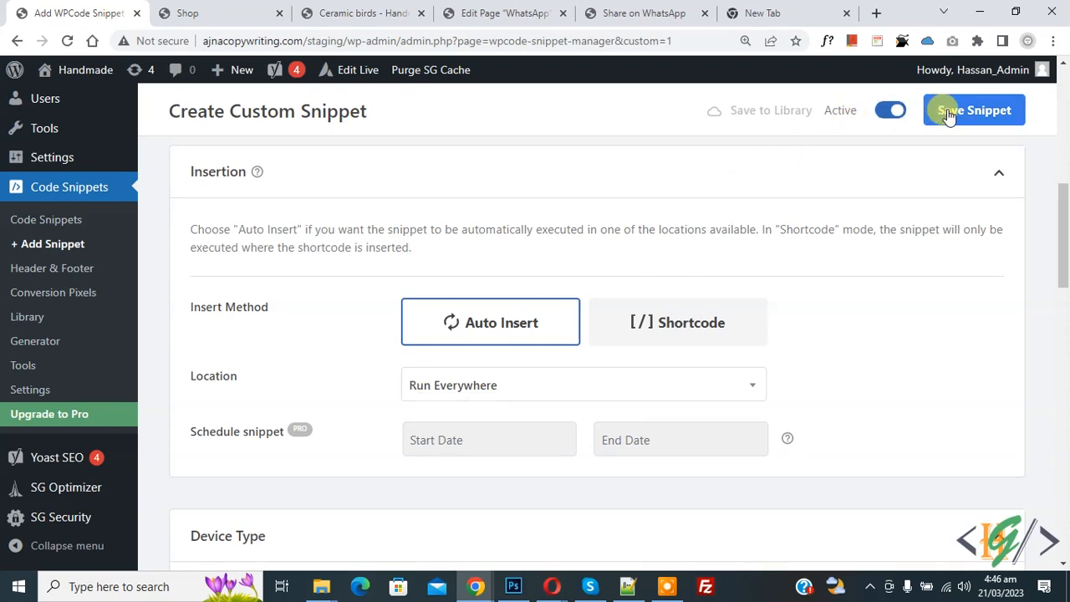
click(972, 110)
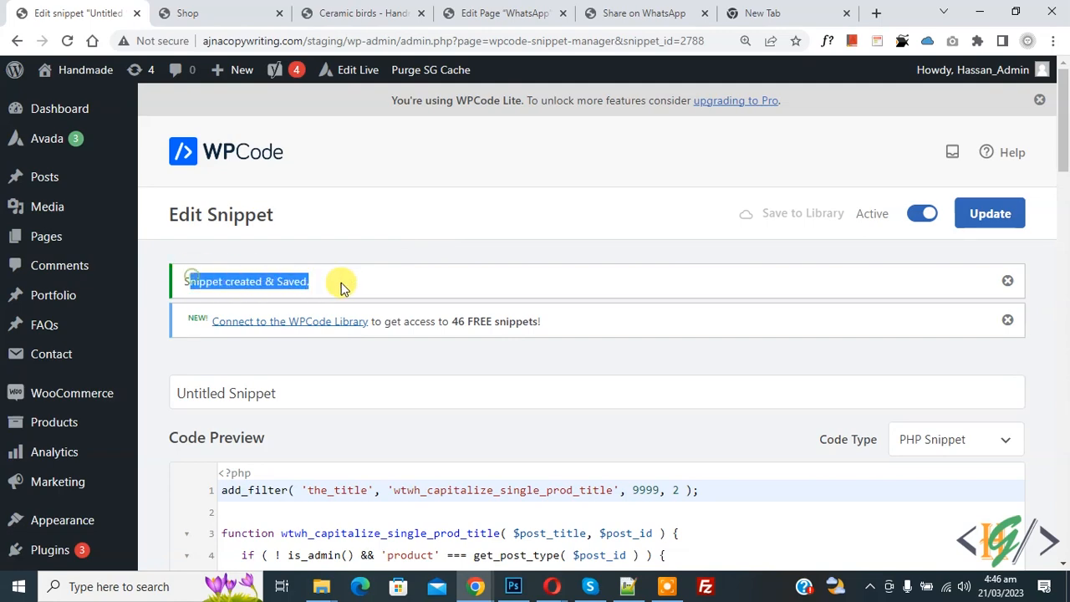
click(219, 12)
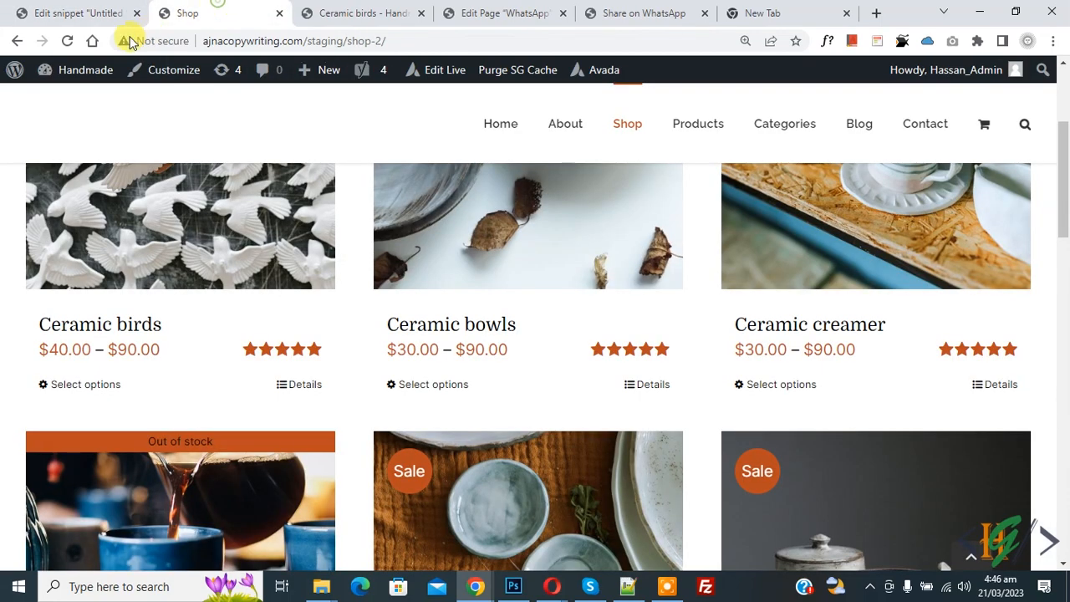
Check the reloaded shop shows 'Ceramic Birds', then switch to the product tab.
scroll(down, 3)
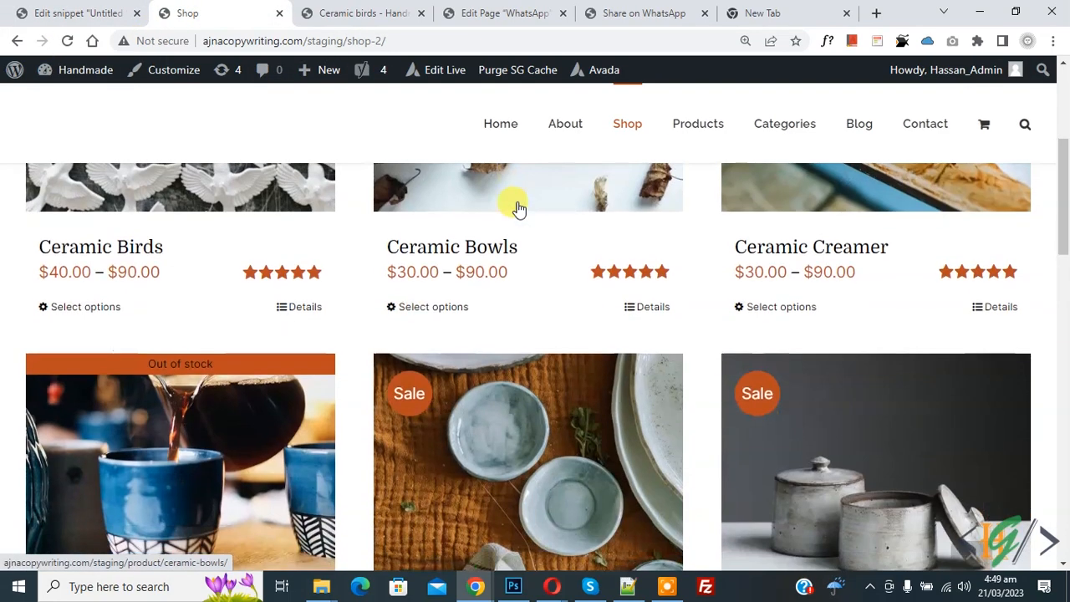
mouse_move(125, 246)
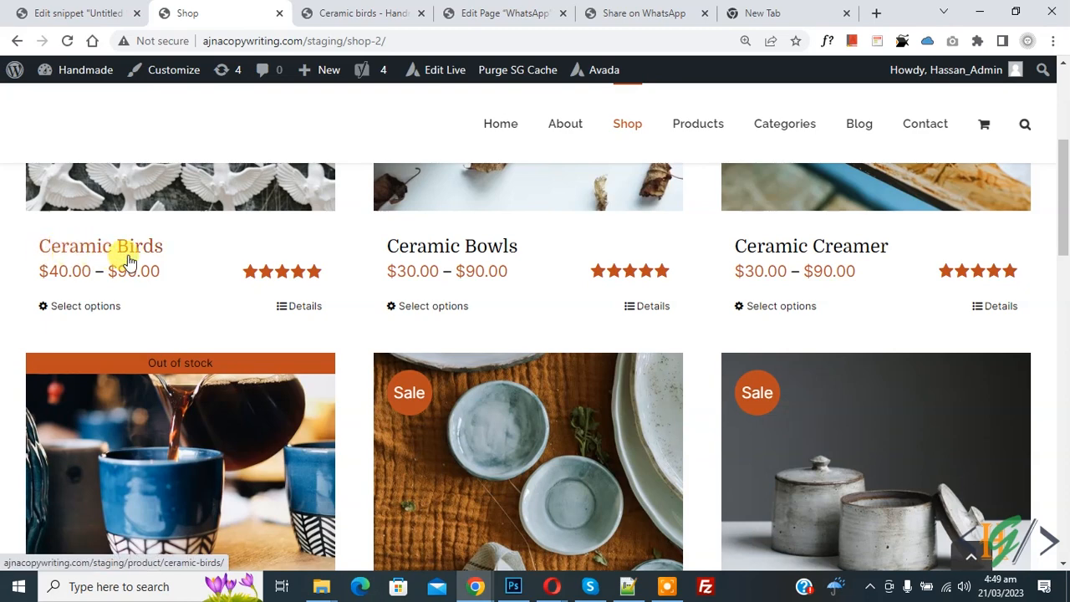
mouse_move(65, 259)
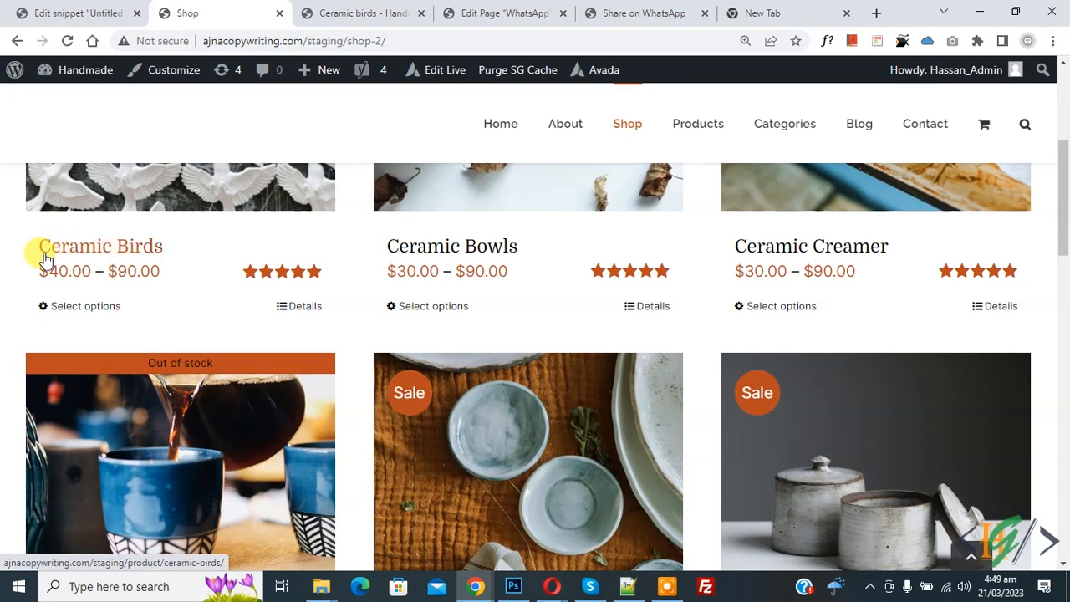
mouse_move(119, 263)
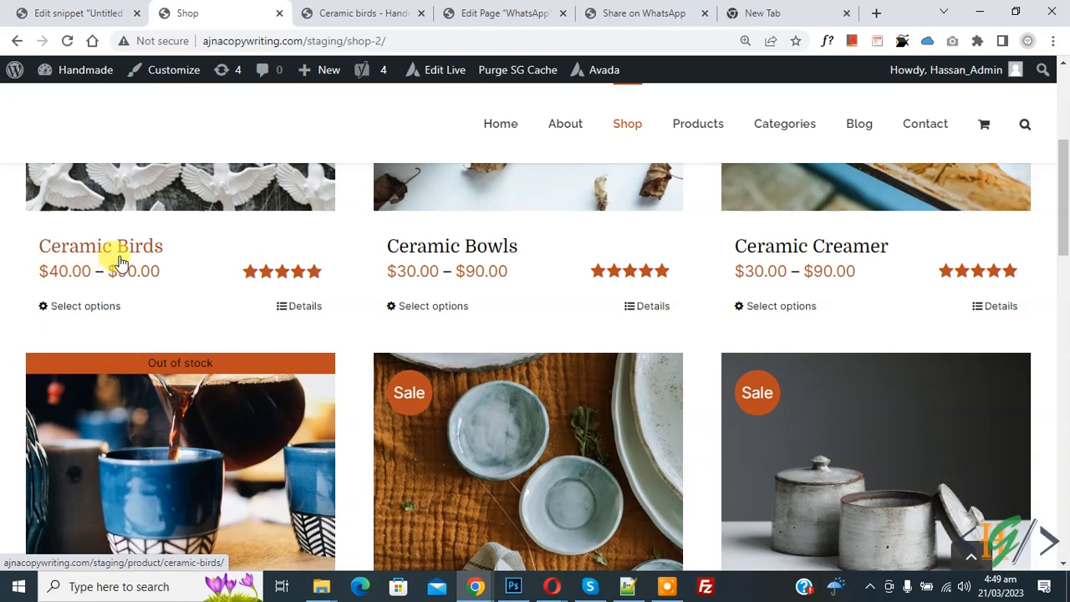
click(100, 246)
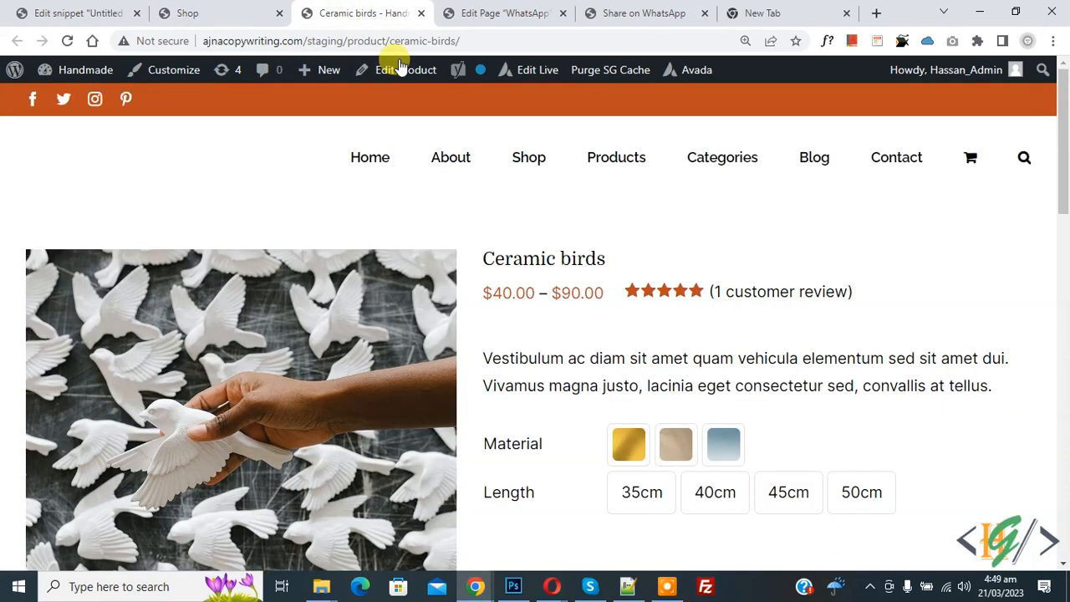
mouse_move(564, 257)
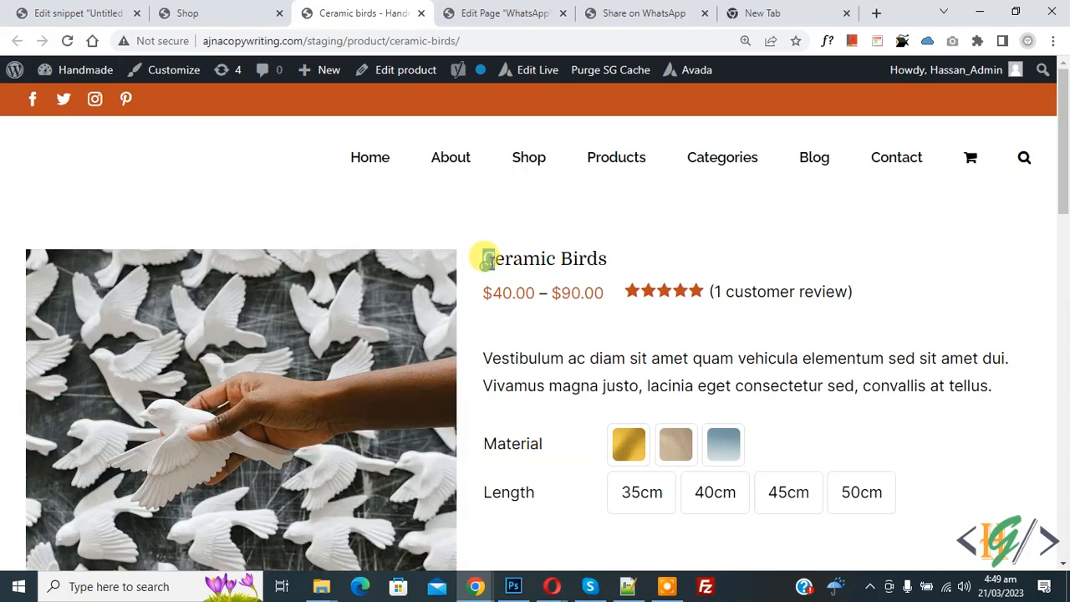
Highlight the refreshed product title to show it reads 'Ceramic Birds'.
double_click(544, 258)
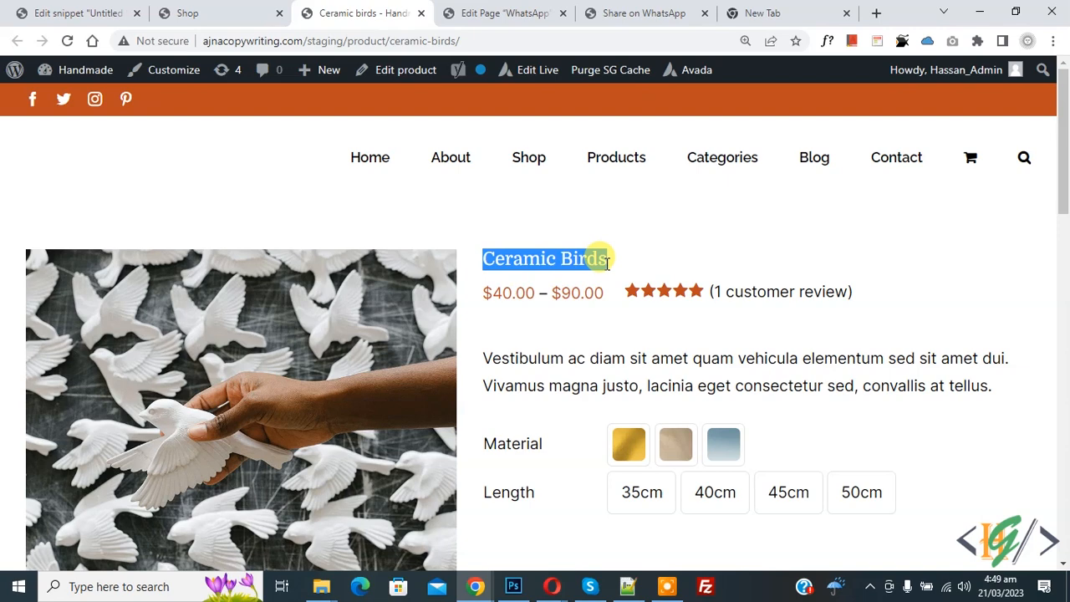
click(543, 258)
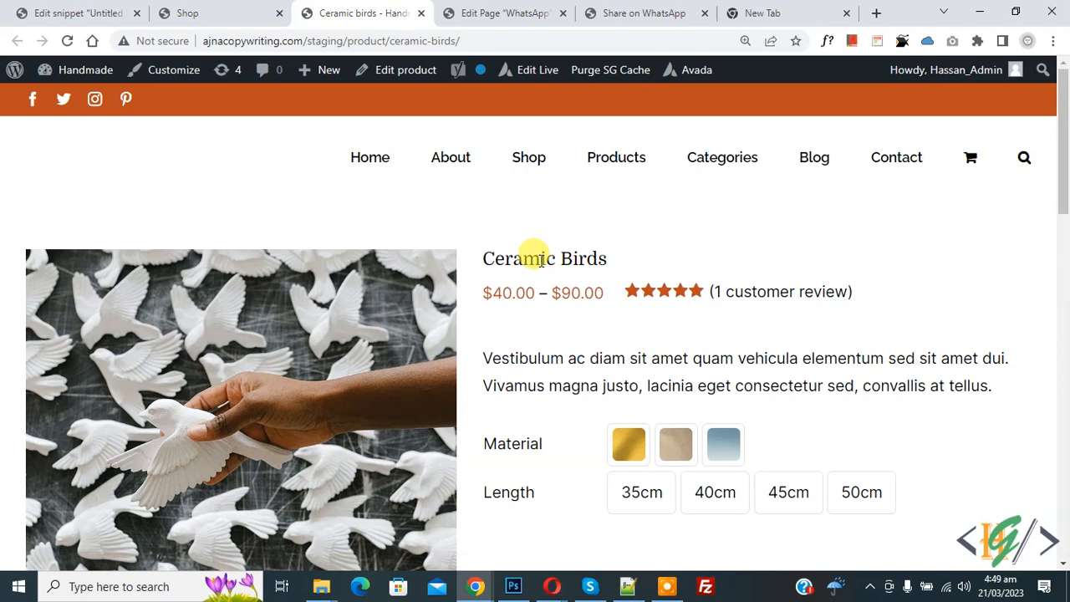
mouse_move(492, 266)
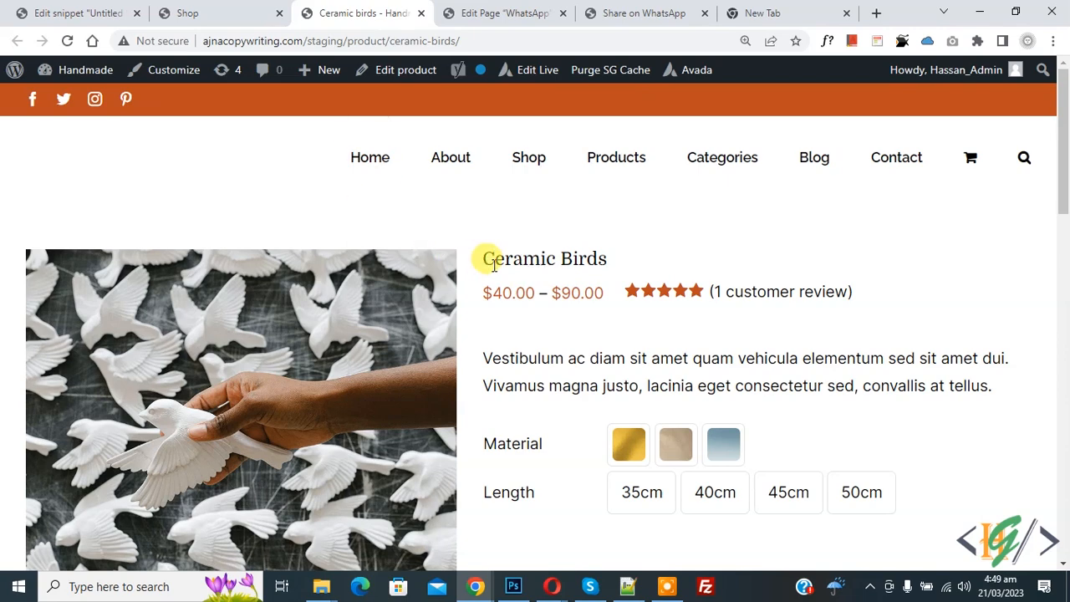